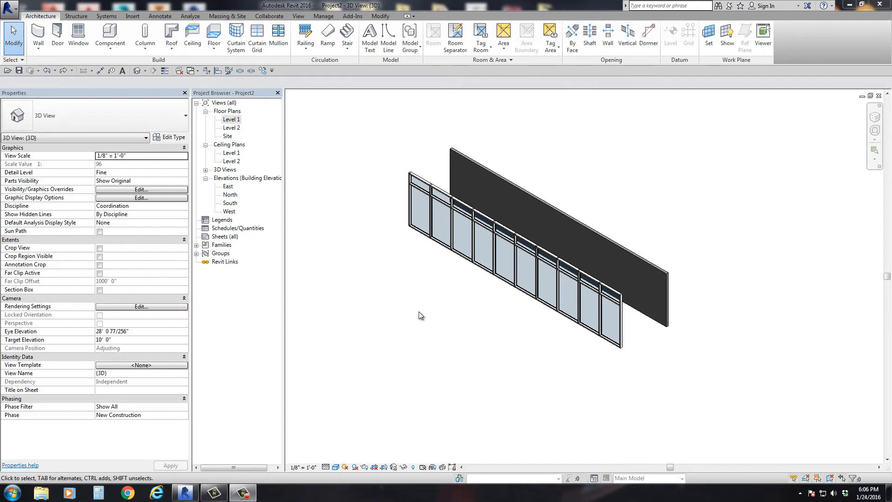
pyautogui.moveTo(424, 316)
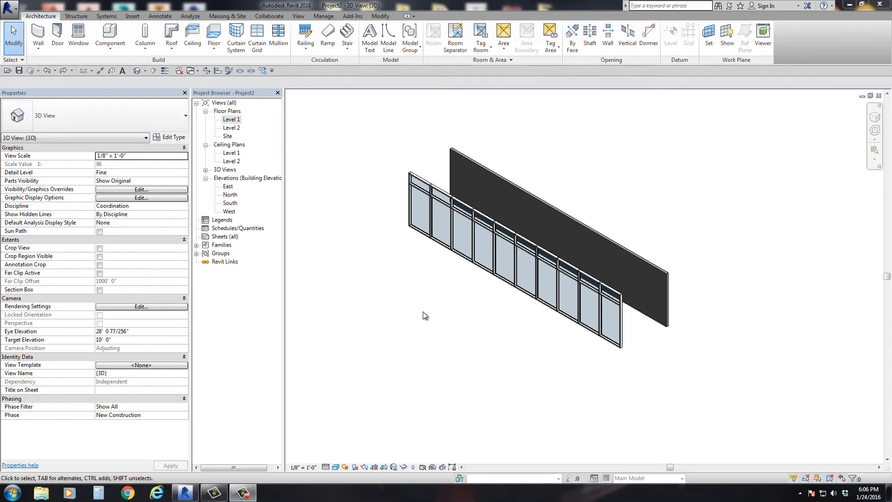
pyautogui.moveTo(656, 277)
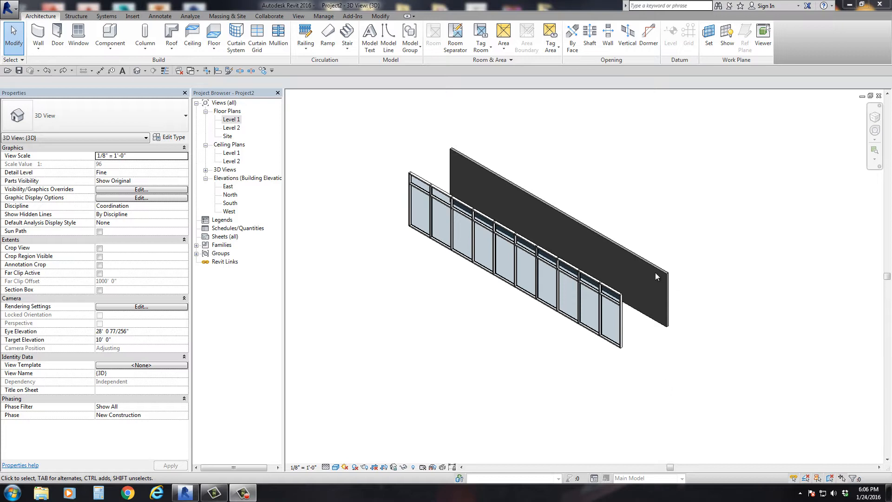
pyautogui.moveTo(630, 270)
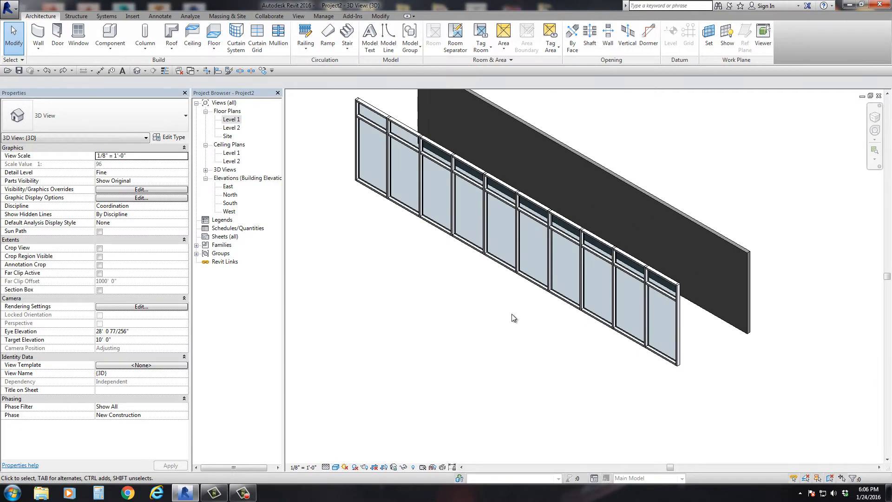
# - On Level 1, review the storefront curtain wall's type properties unchanged, then select the generic wall
pyautogui.click(543, 221)
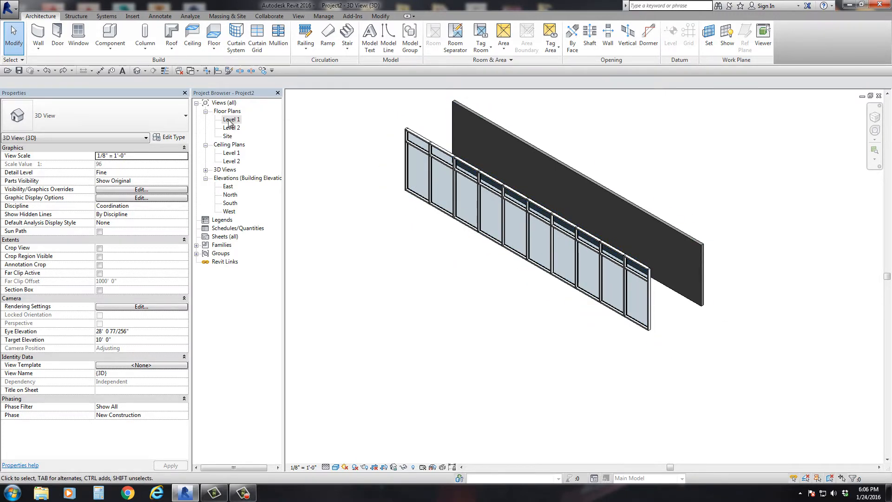
pyautogui.doubleClick(230, 119)
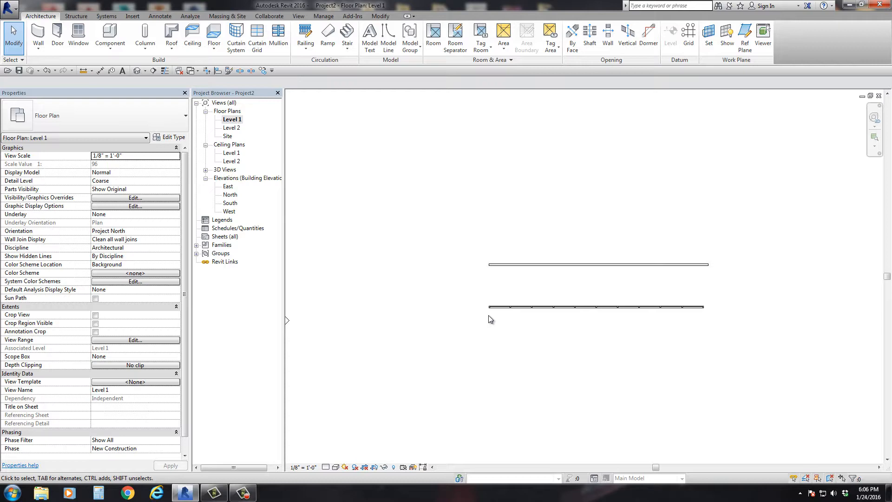
pyautogui.moveTo(522, 307)
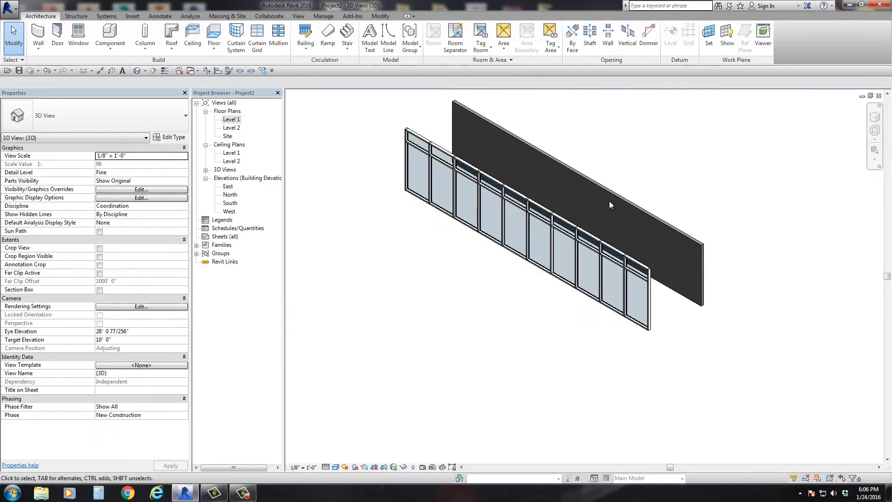
pyautogui.click(246, 177)
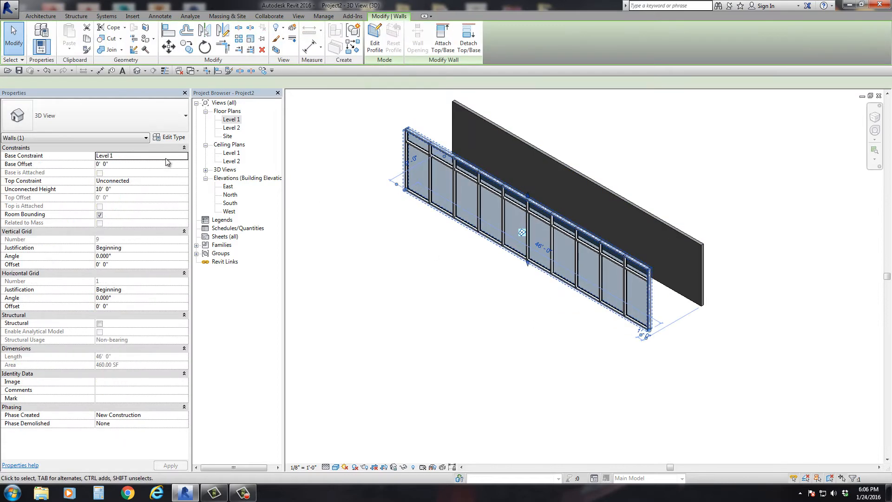
pyautogui.click(173, 136)
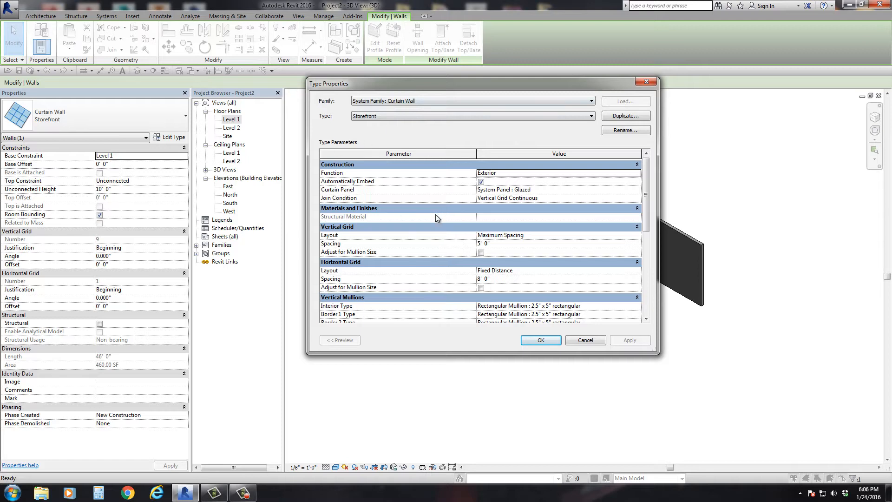
pyautogui.moveTo(480, 252)
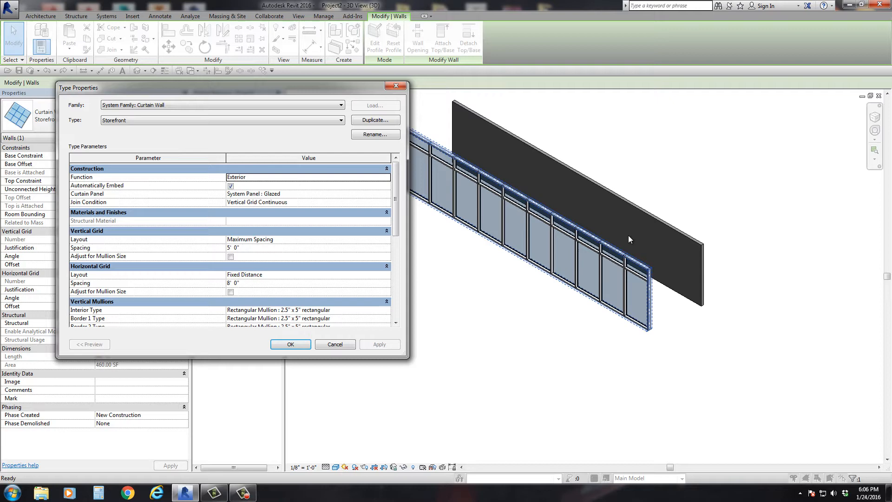
pyautogui.moveTo(571, 254)
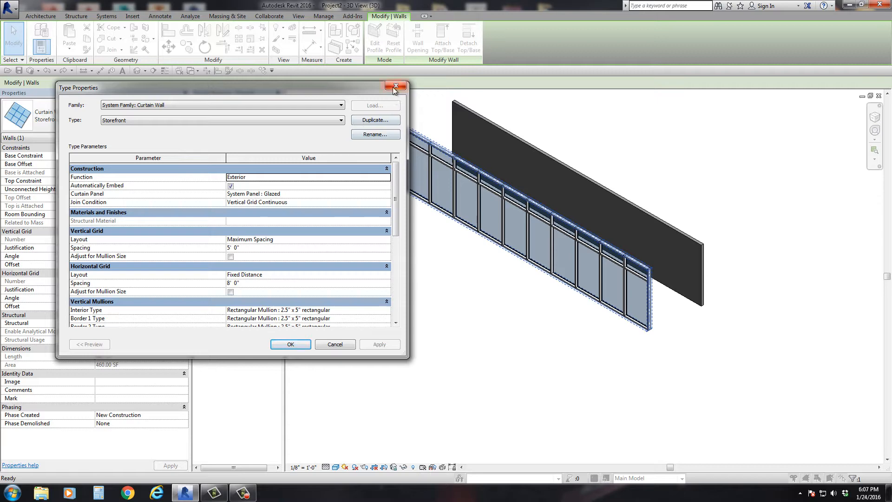
pyautogui.click(395, 86)
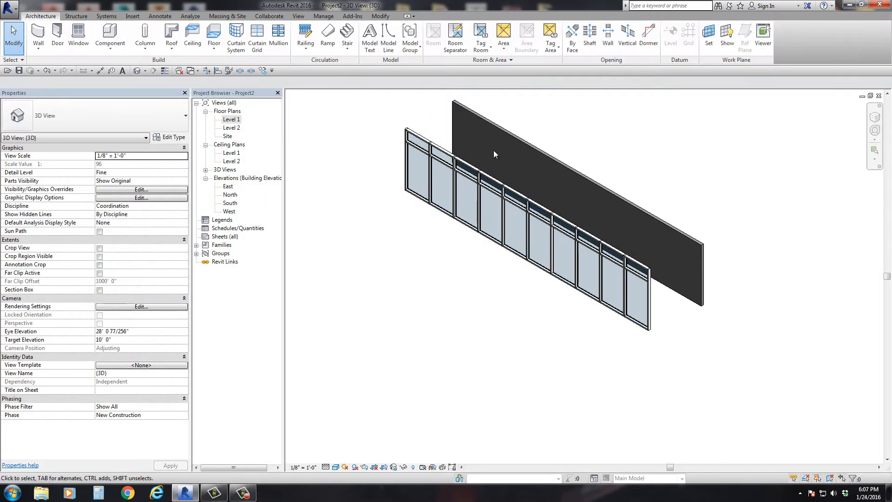
pyautogui.moveTo(488, 159)
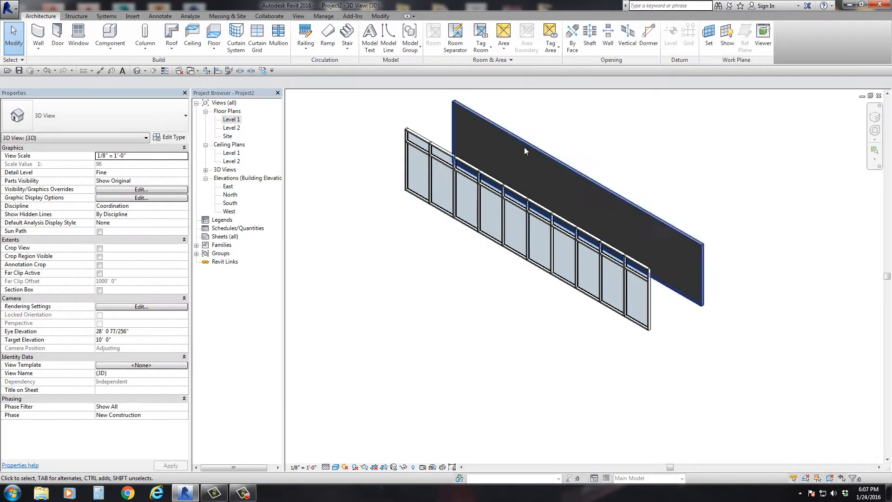
pyautogui.click(230, 119)
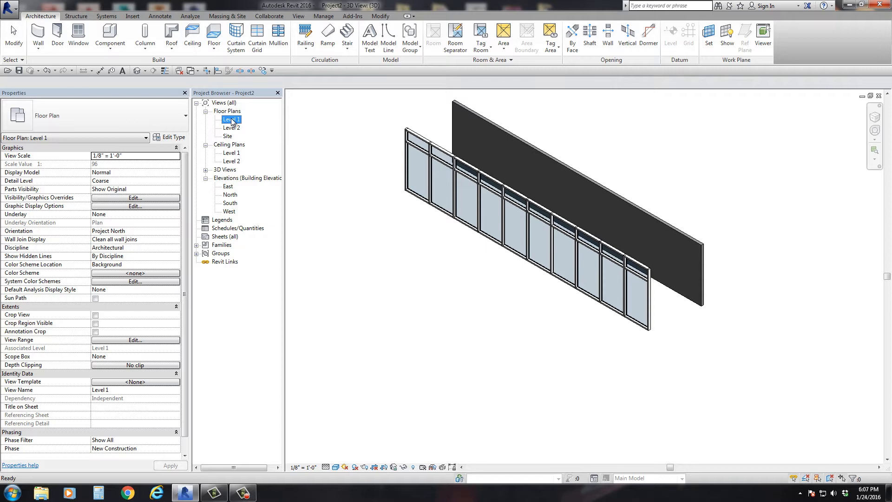
pyautogui.doubleClick(231, 119)
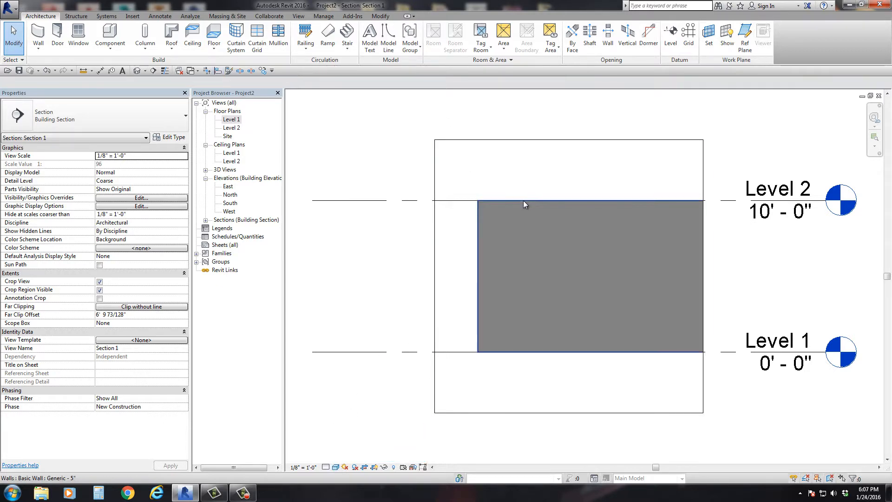
# - Edit the generic wall's profile in Section 1 to sketch a rectangular opening, then reopen Level 1
pyautogui.click(568, 273)
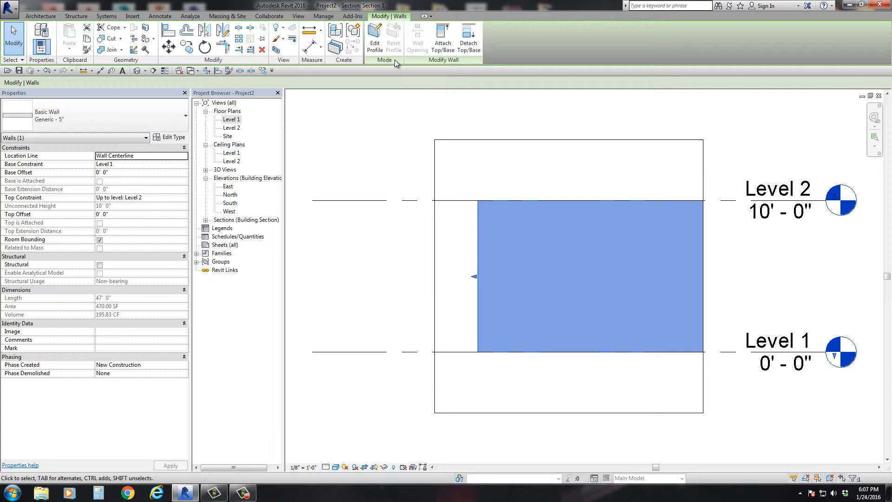
pyautogui.click(373, 40)
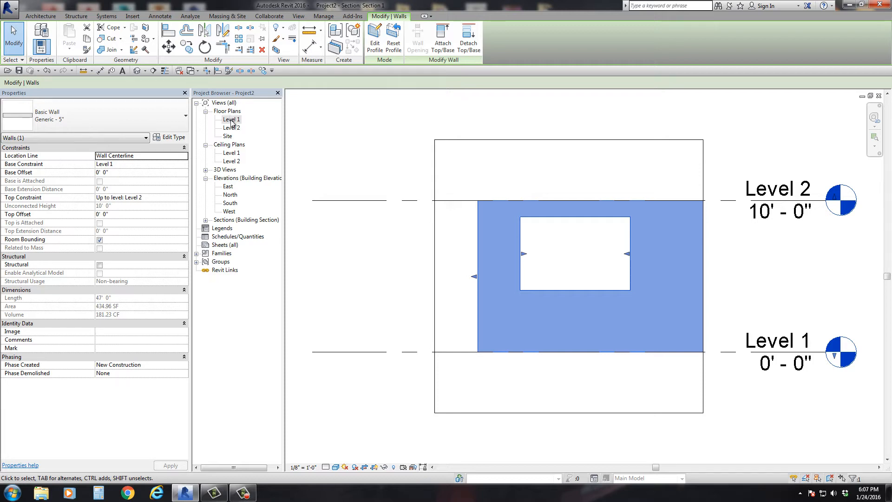
pyautogui.doubleClick(231, 119)
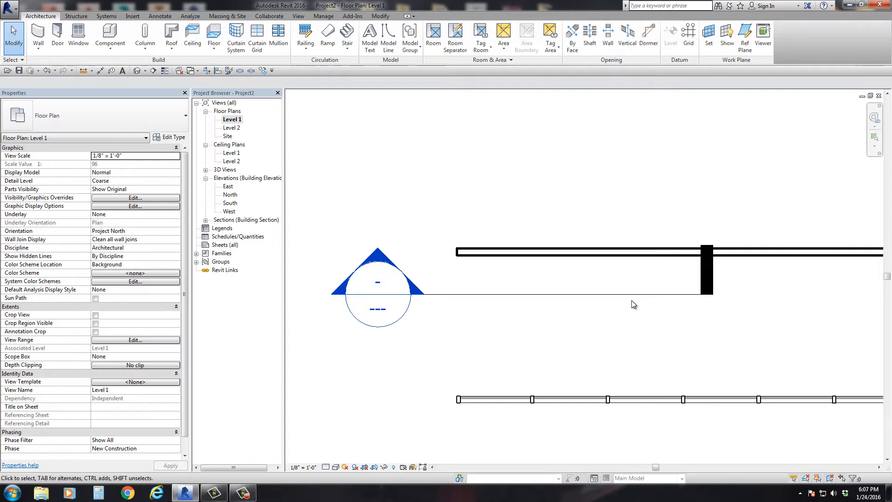
pyautogui.moveTo(624, 309)
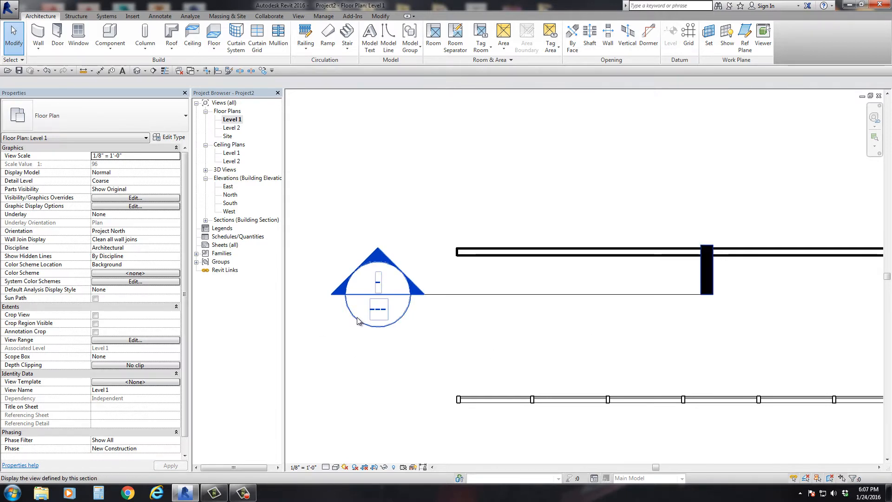
# - In Section 1, extend the opening's lower profile edge down to Level 1, then return to the plan
pyautogui.doubleClick(377, 299)
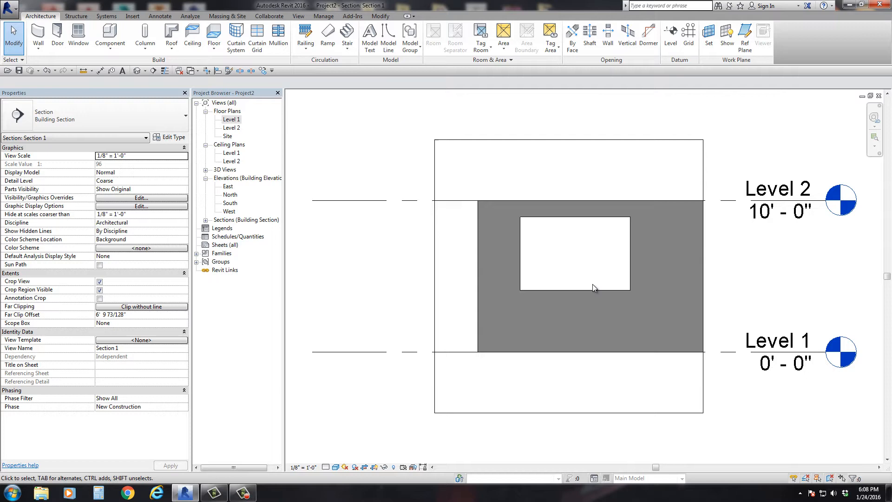
pyautogui.moveTo(574, 297)
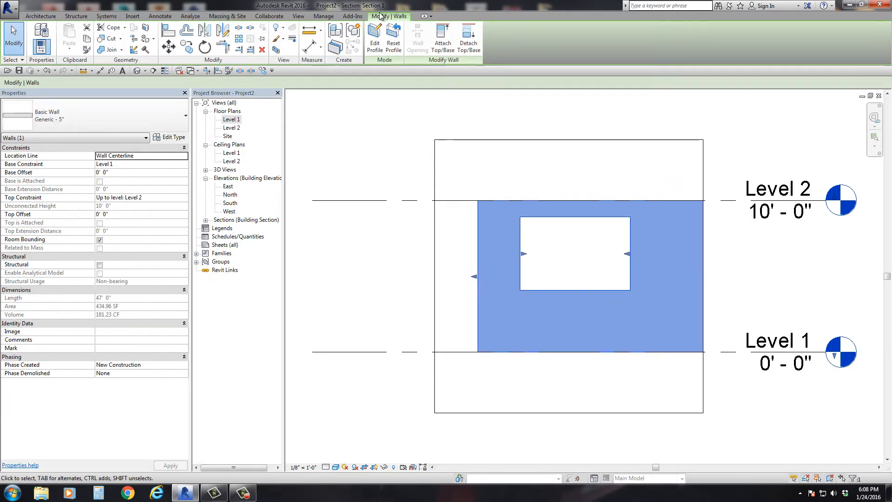
pyautogui.click(374, 39)
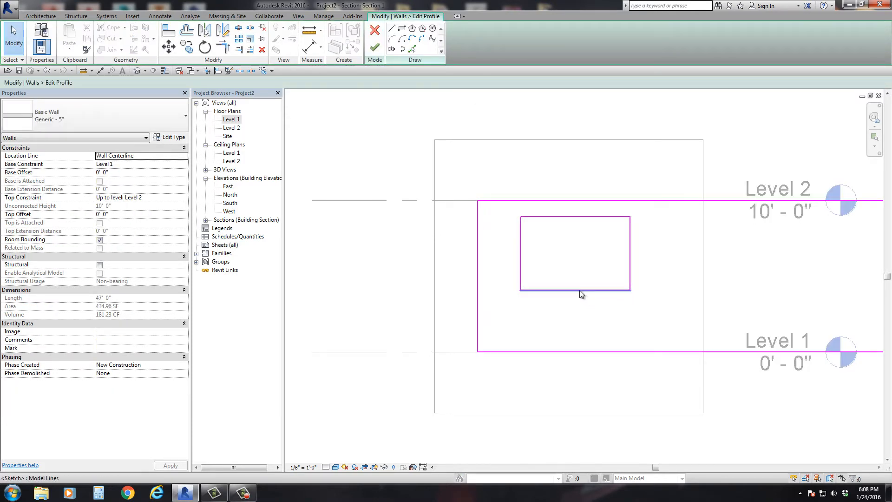
pyautogui.click(574, 289)
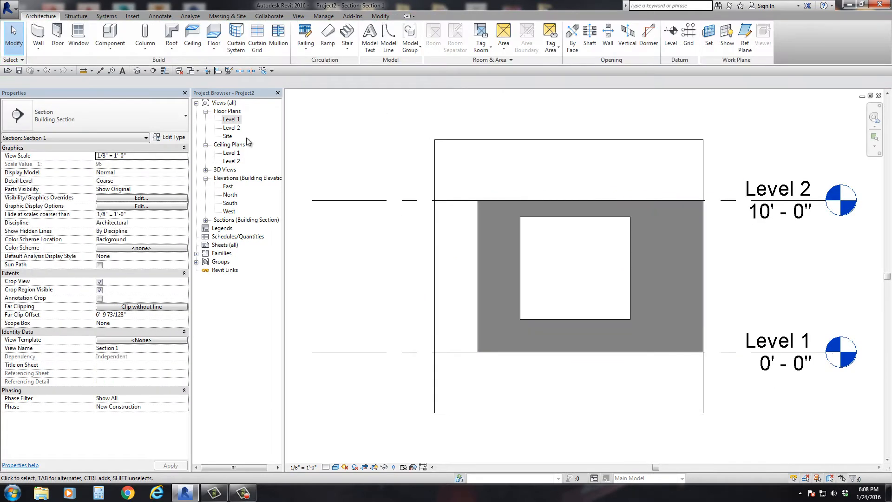
pyautogui.doubleClick(230, 119)
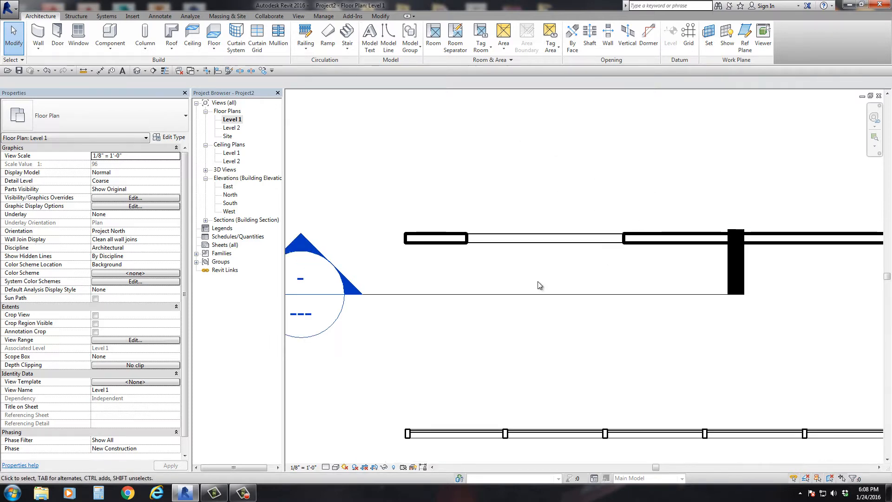
pyautogui.moveTo(484, 167)
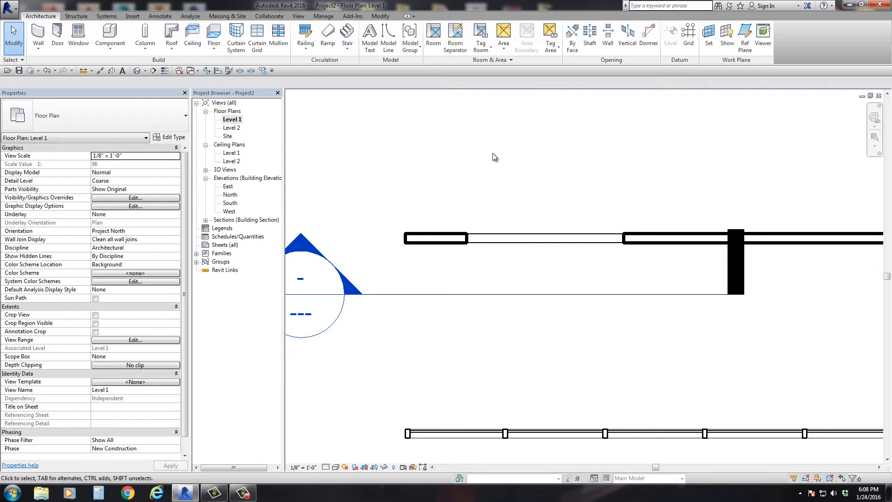
pyautogui.moveTo(435, 158)
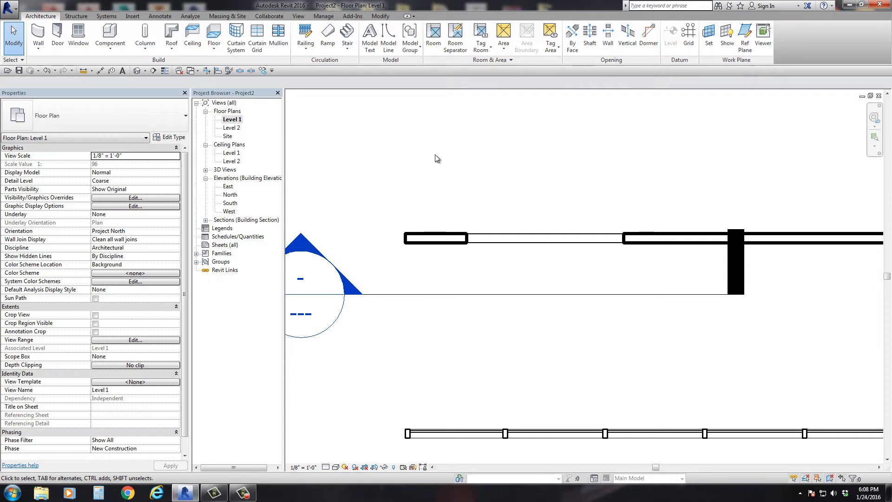
pyautogui.moveTo(124, 84)
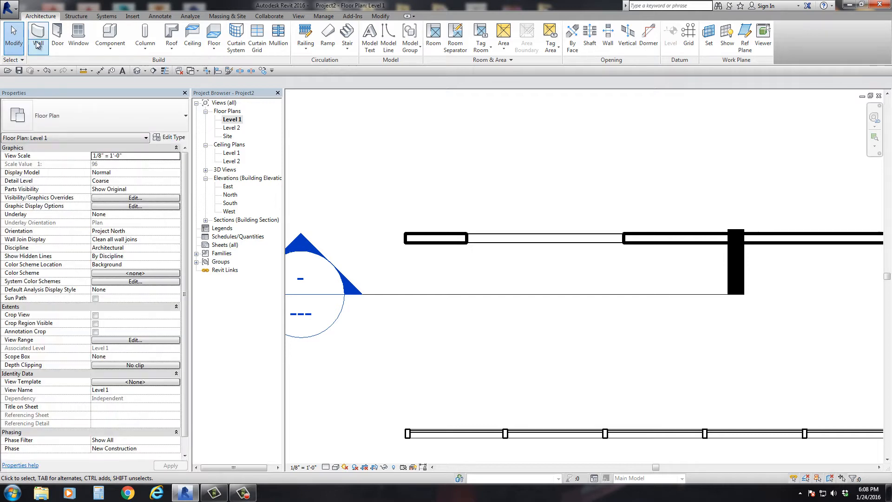
# - Draw a Curtain Wall: Exterior Glazing wall across the gap in the generic wall
pyautogui.click(38, 34)
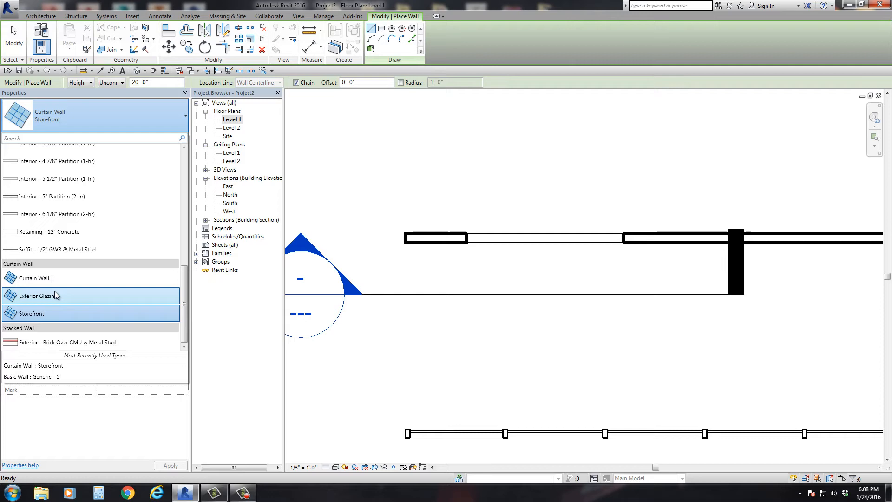
pyautogui.click(38, 295)
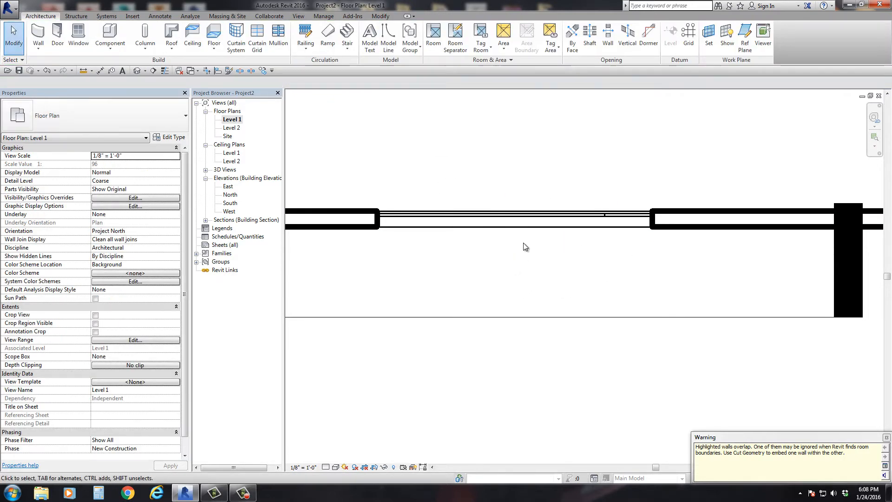
pyautogui.click(515, 218)
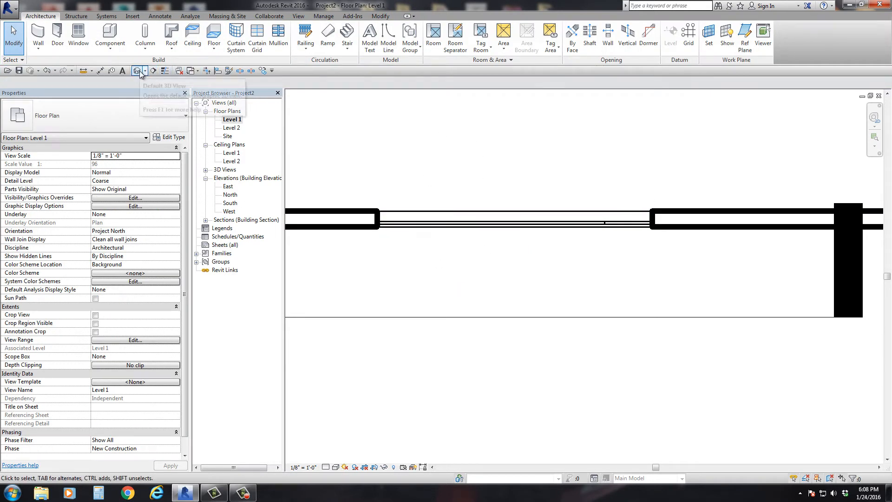
# - In the default 3D view, set the curtain wall's Unconnected Height to 10' 0", then reopen Level 1
pyautogui.click(139, 70)
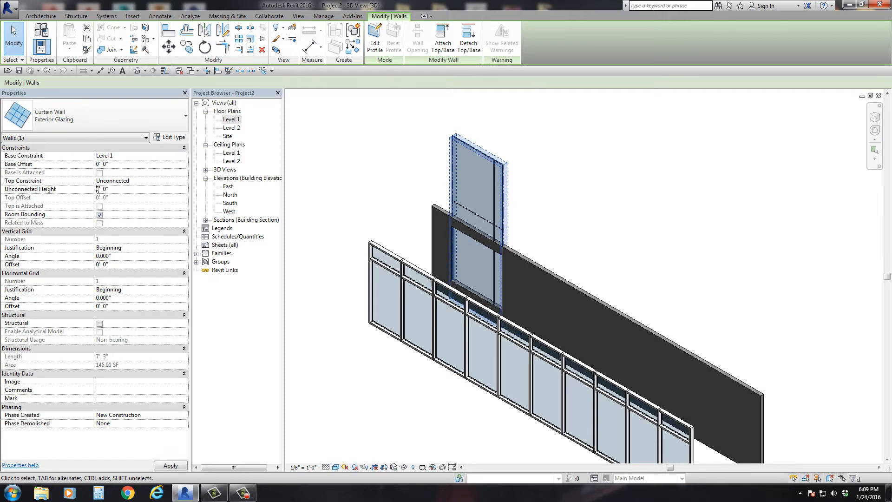
pyautogui.write('10\' 0"')
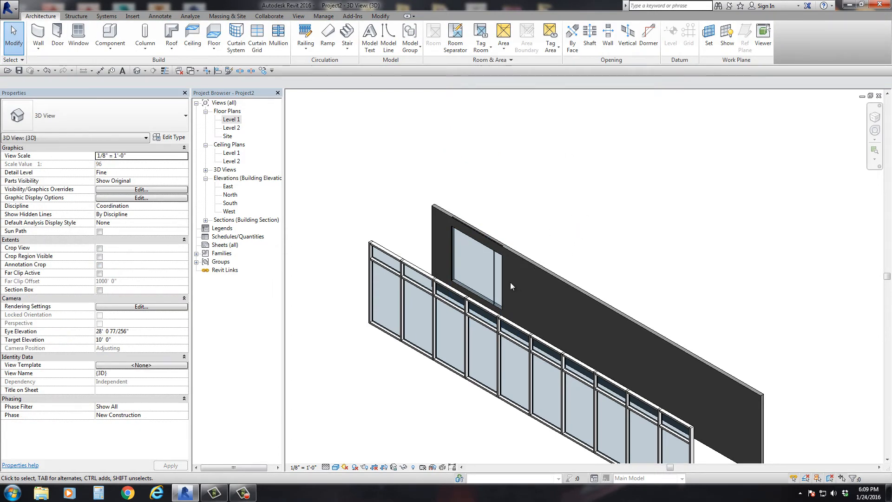
pyautogui.doubleClick(230, 119)
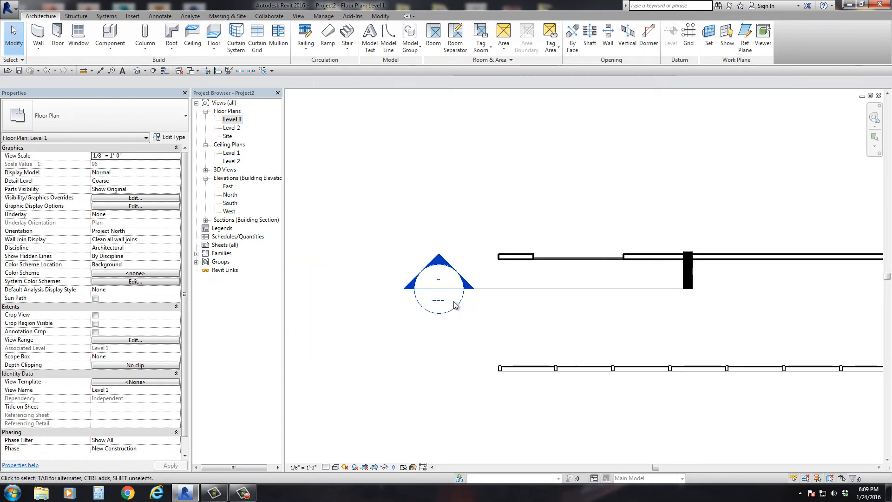
# - Open Section 1 from the plan's section head to inspect the curtain wall inside the opening
pyautogui.doubleClick(438, 287)
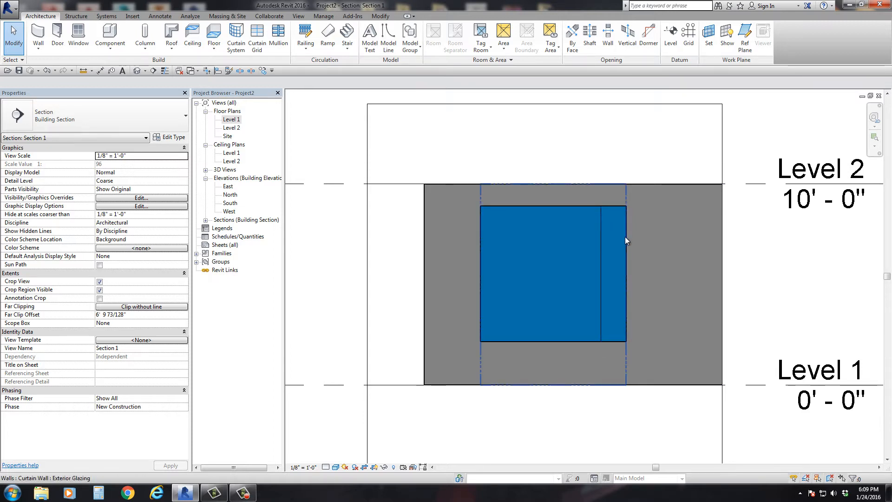
pyautogui.moveTo(625, 240)
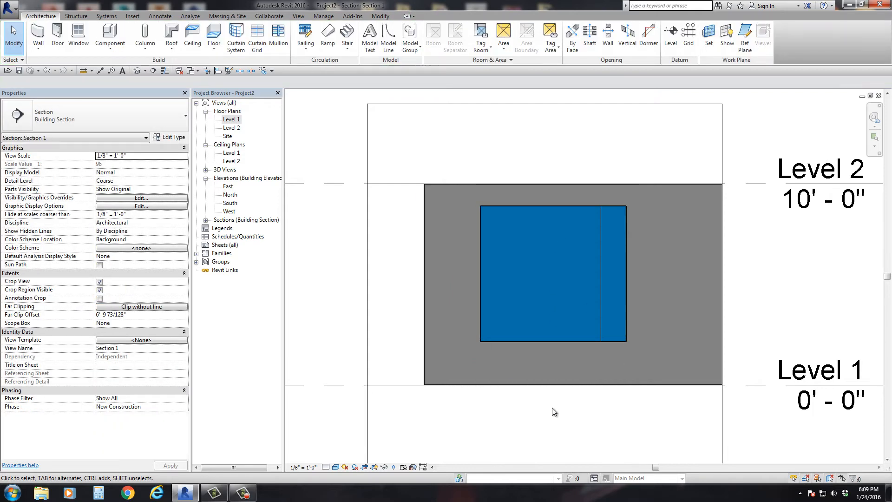
pyautogui.click(552, 273)
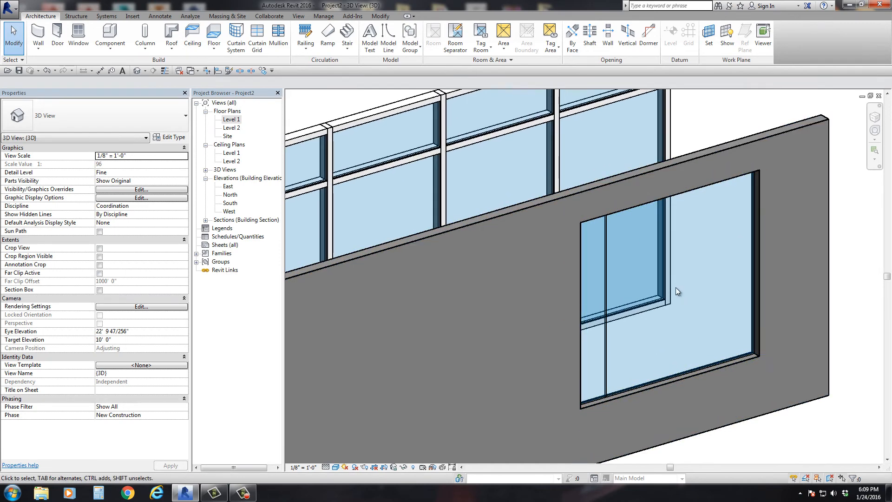
# - Zoom into the opening in 3D and start placing rectangular 2.5" x 5" mullions
pyautogui.click(676, 292)
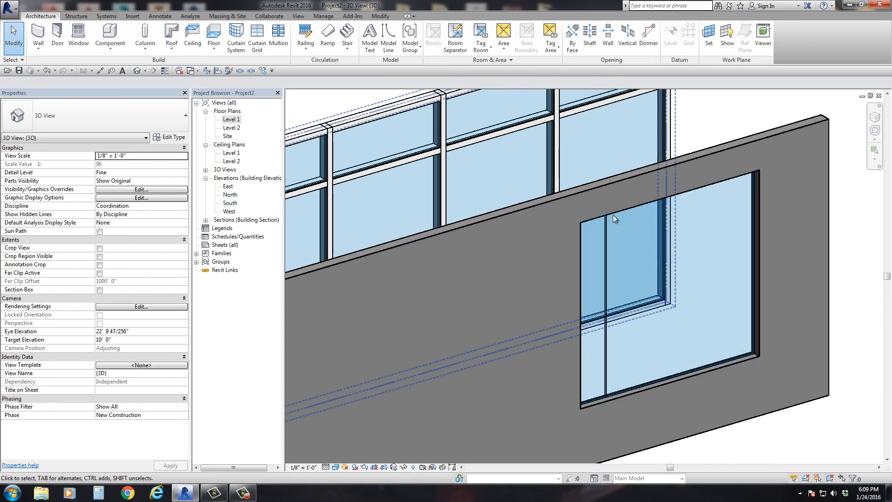
pyautogui.click(279, 33)
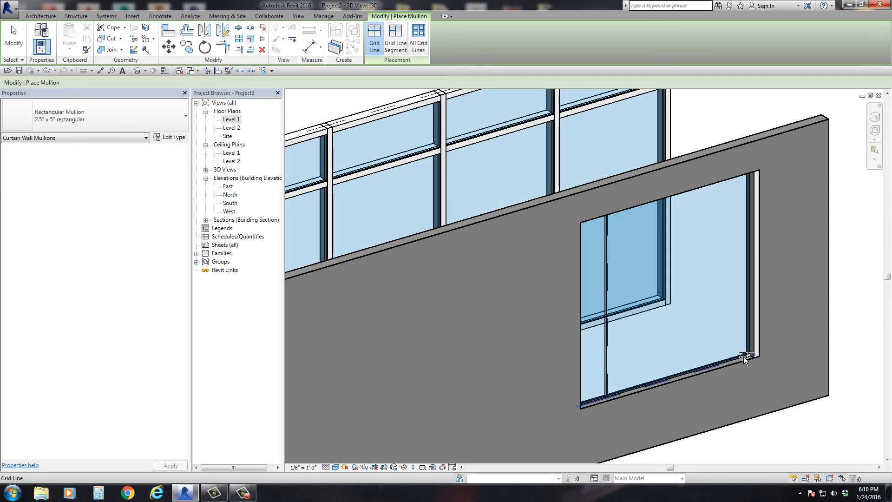
# - Add mullions along the edges of the glazing panel in the opening
pyautogui.click(745, 355)
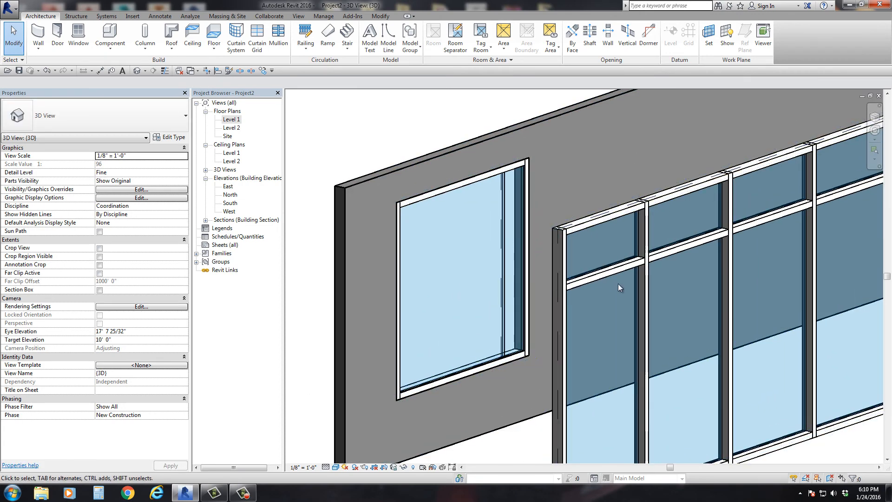
# - Select and delete the vertical grid line dividing the glazing panel
pyautogui.click(619, 287)
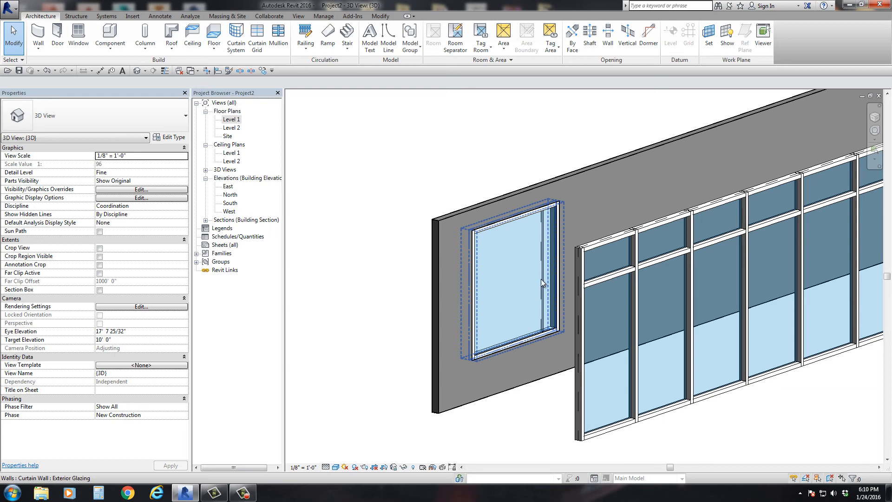
pyautogui.click(540, 282)
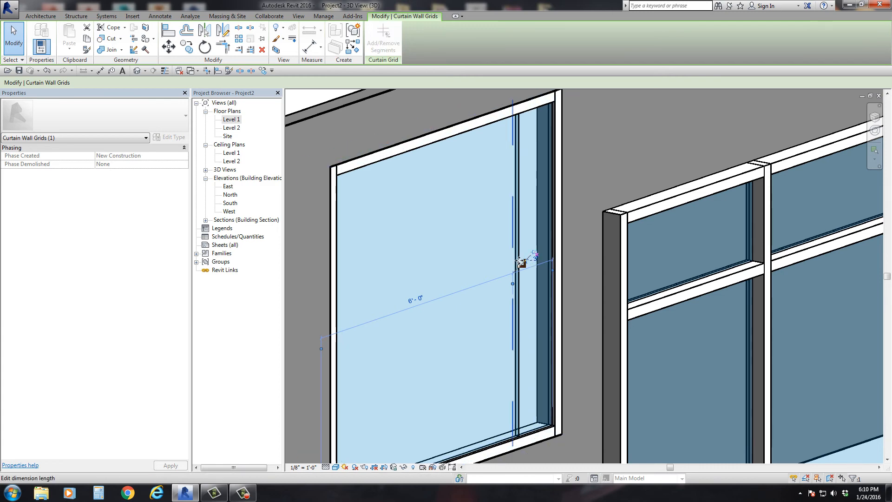
pyautogui.rightClick(520, 261)
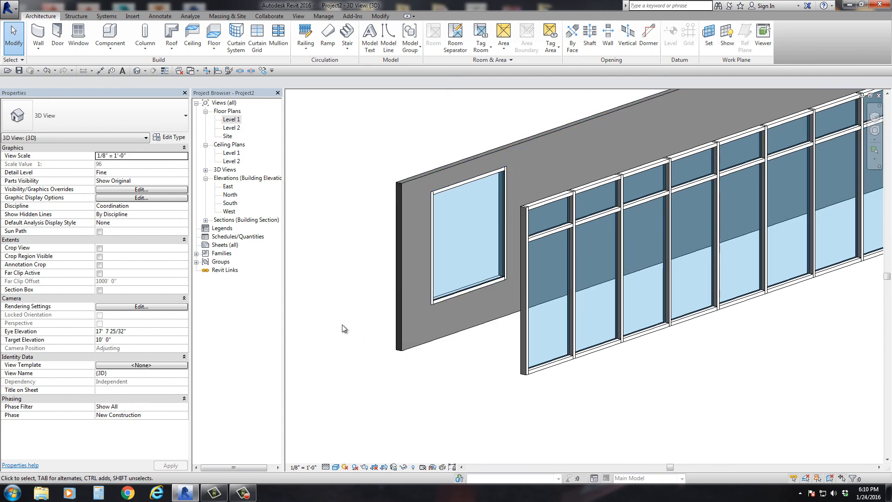
pyautogui.moveTo(365, 329)
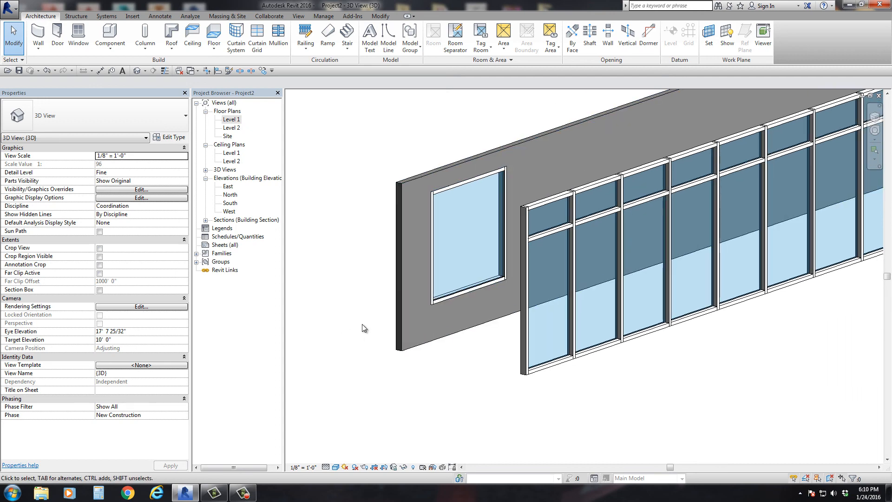